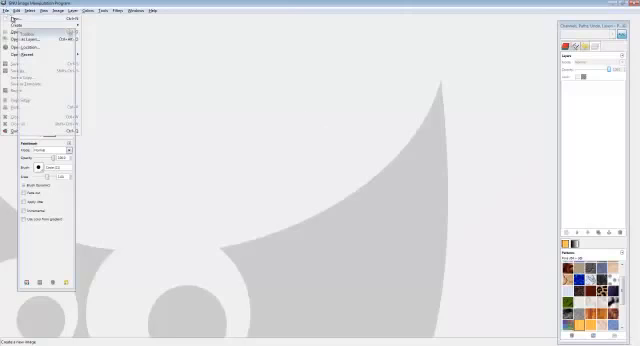
# - Search Google Images for 'texture' to find a rock photo as the source
pyautogui.click(20, 20)
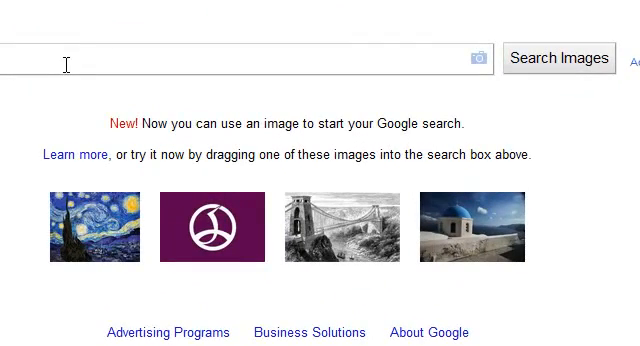
pyautogui.write('texture')
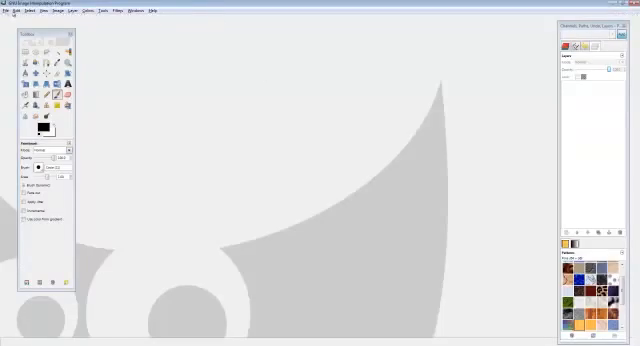
# - Load the downloaded rock photo, make it seamless and set up the Tile filter dimensions
pyautogui.click(24, 12)
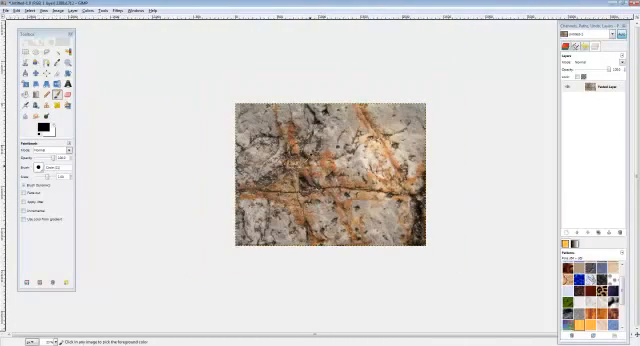
pyautogui.click(306, 158)
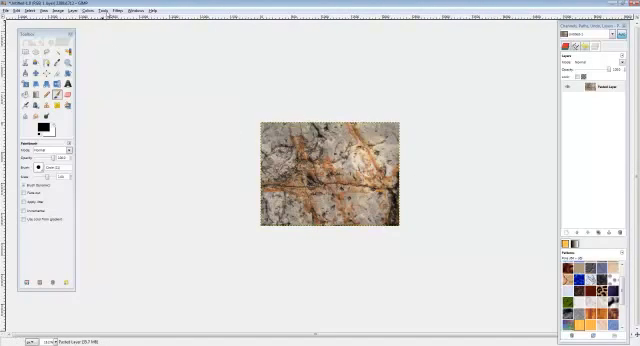
pyautogui.click(112, 12)
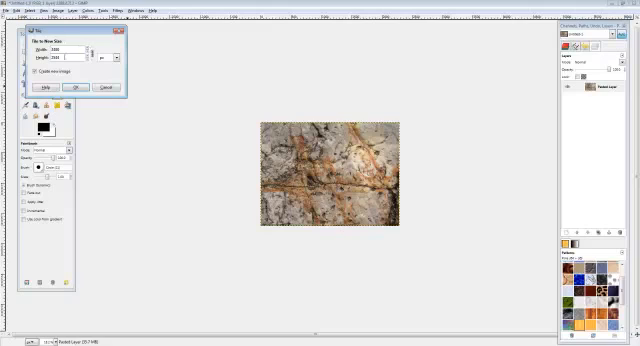
pyautogui.click(76, 88)
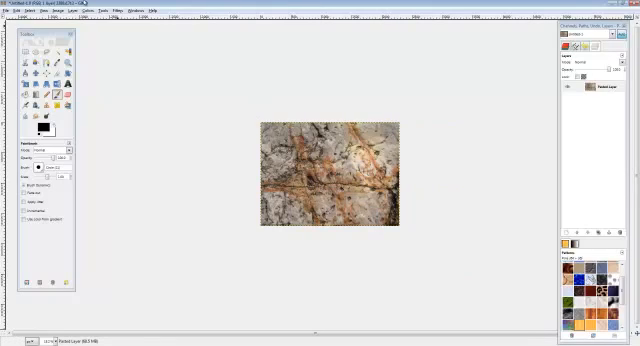
# - Apply the Tile filter so the rock photo becomes a repeating pattern
pyautogui.click(114, 12)
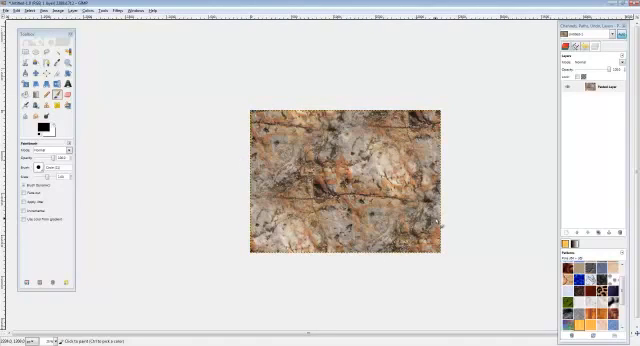
pyautogui.click(116, 12)
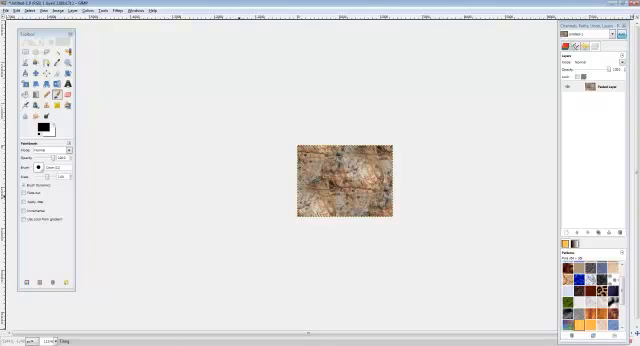
pyautogui.moveTo(216, 212)
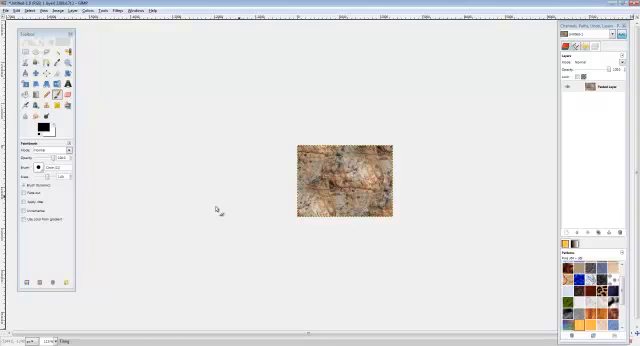
pyautogui.moveTo(156, 316)
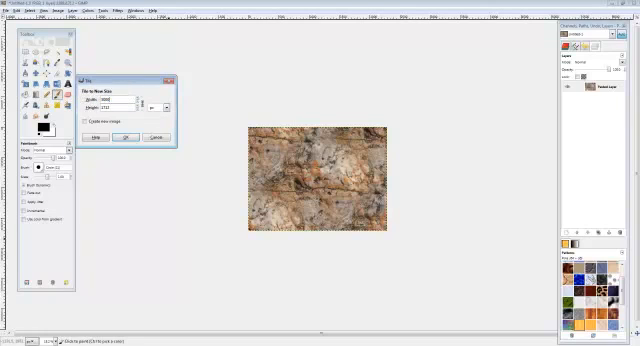
# - Set a larger tile size to expand the pattern into a bigger continuous texture
pyautogui.click(126, 138)
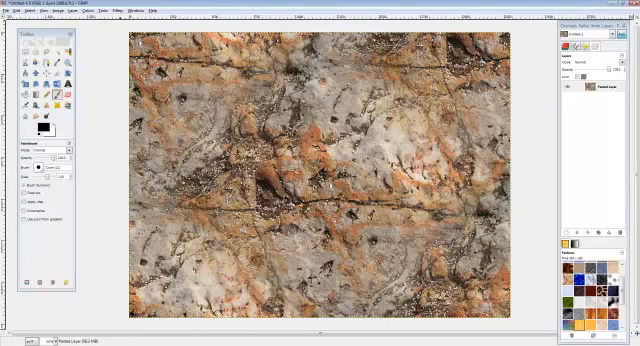
# - Pull the Curves adjustment downward to darken the rock texture's tones
pyautogui.click(64, 12)
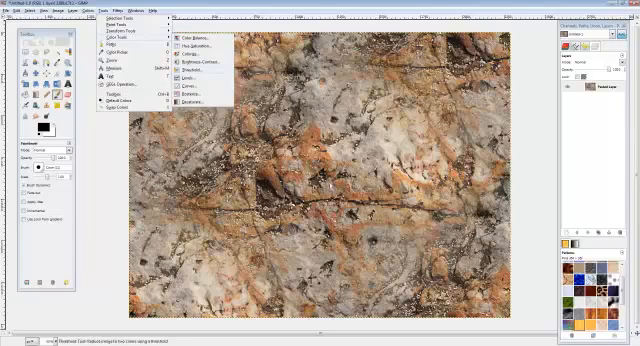
pyautogui.click(194, 84)
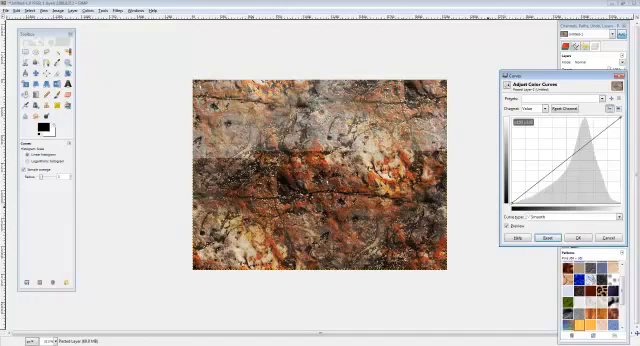
pyautogui.moveTo(564, 156); pyautogui.dragTo(600, 184)
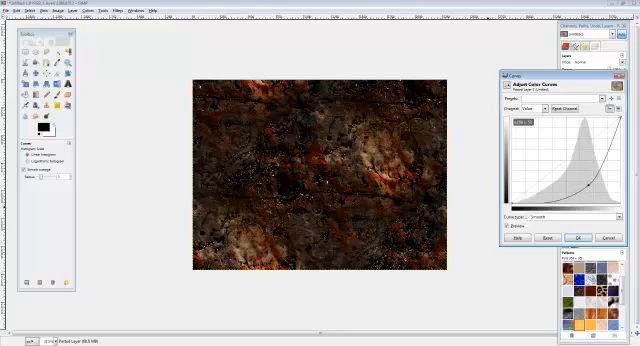